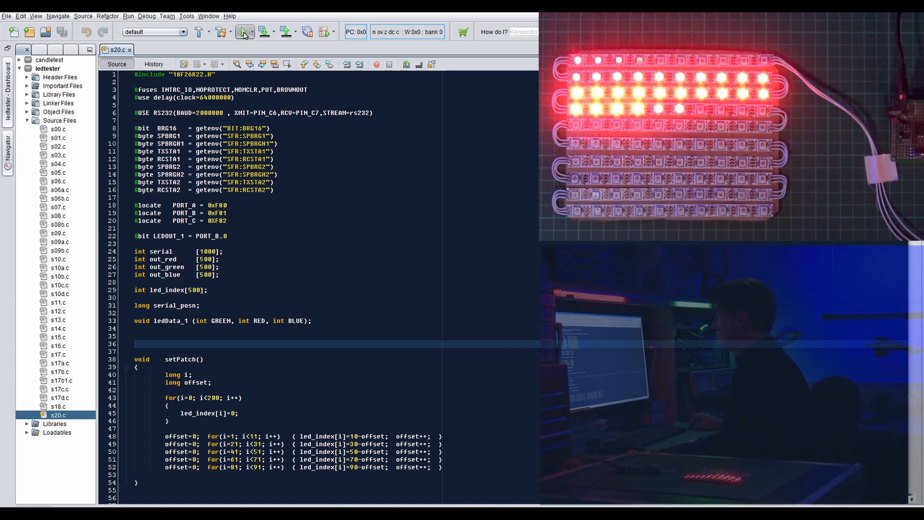
Launch the ImageStream executable and enlarge its grid-mapping window to fill the screen
left_click(244, 31)
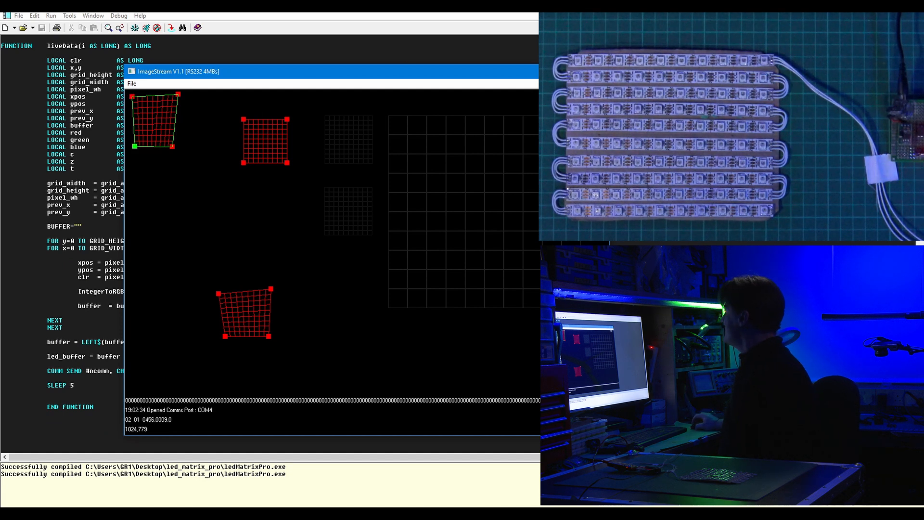
left_click_drag(177, 71, 254, 70)
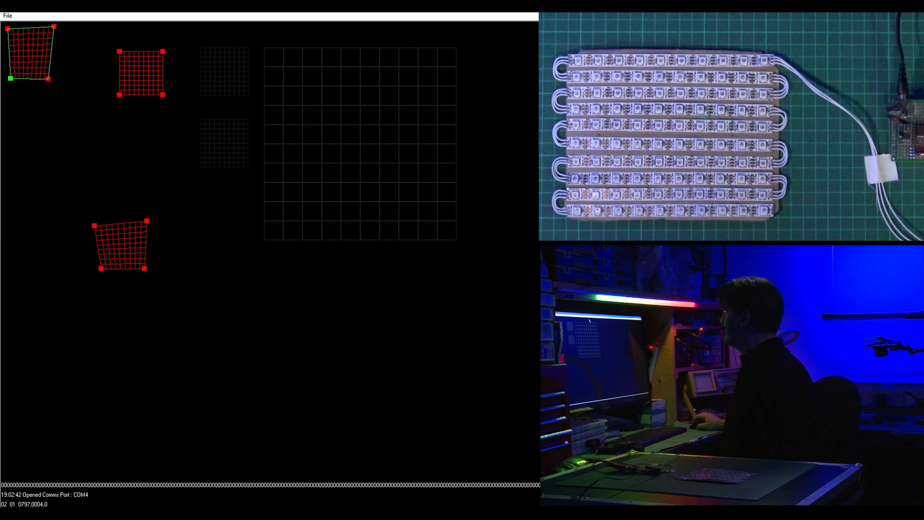
mouse_move(367, 34)
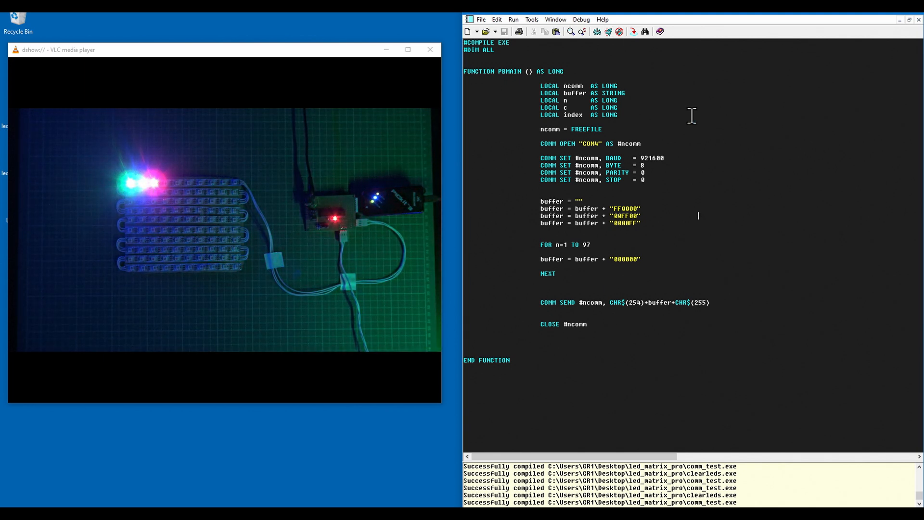
Send black to all 100 LEDs (FOR n=1 TO 100) and compile-and-run to clear the matrix
left_click(555, 19)
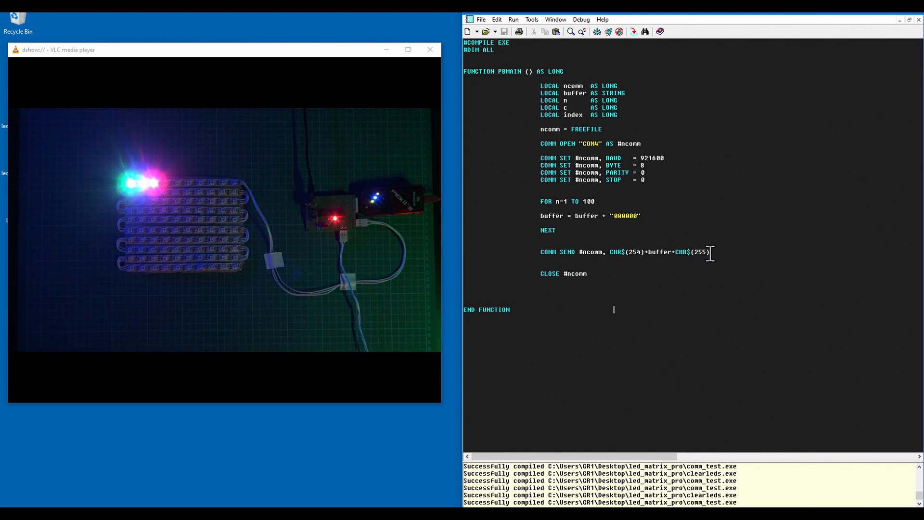
left_click(596, 31)
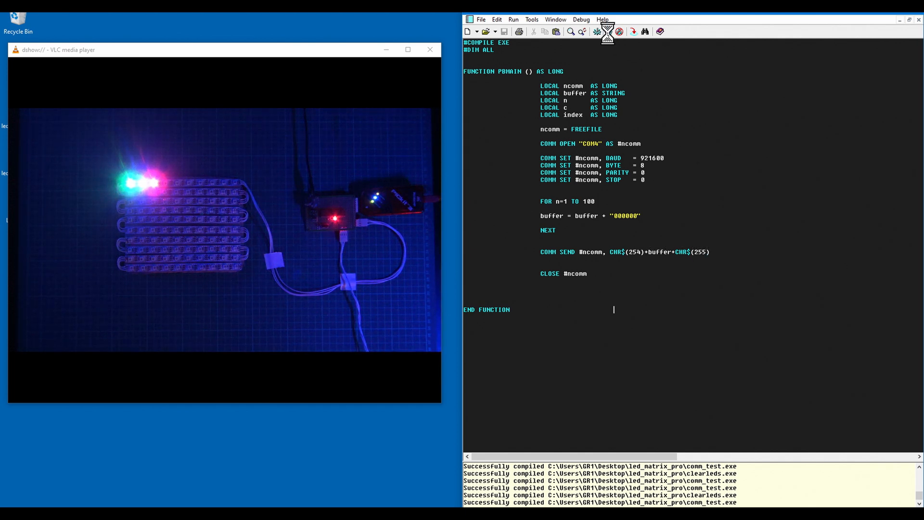
left_click(595, 32)
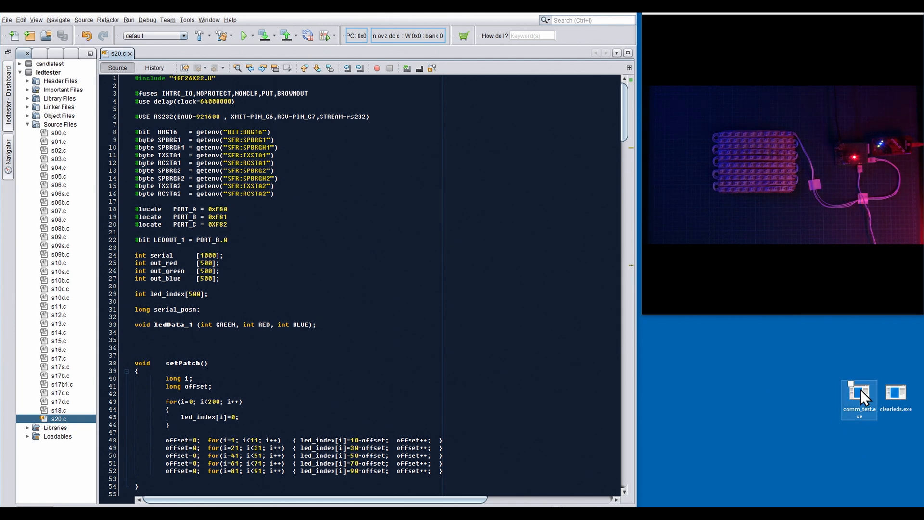
mouse_move(859, 397)
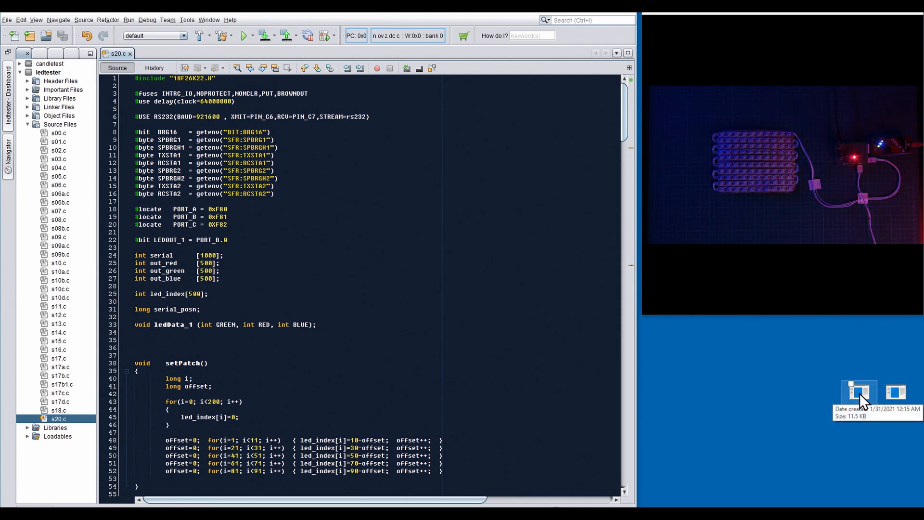
Launch comm_test.exe from the desktop so the first LEDs light red, green and blue
left_click(857, 391)
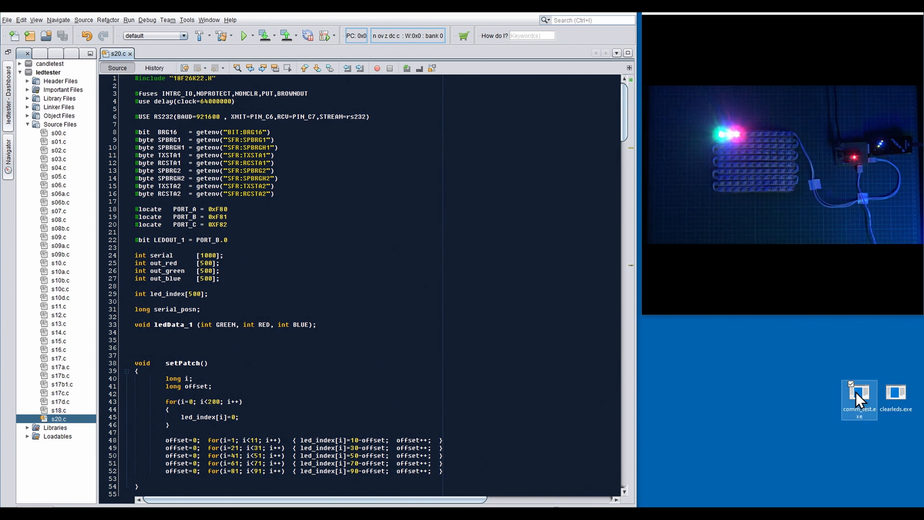
mouse_move(857, 395)
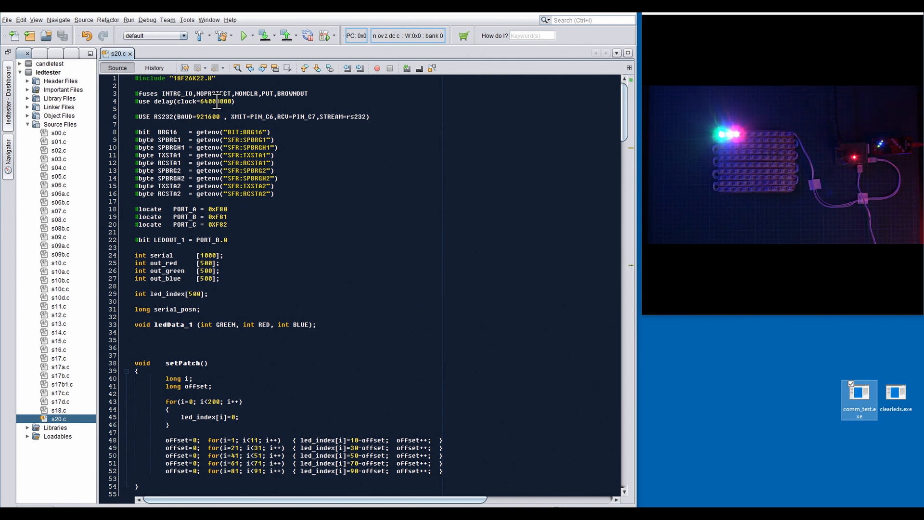
scroll("down", 3)
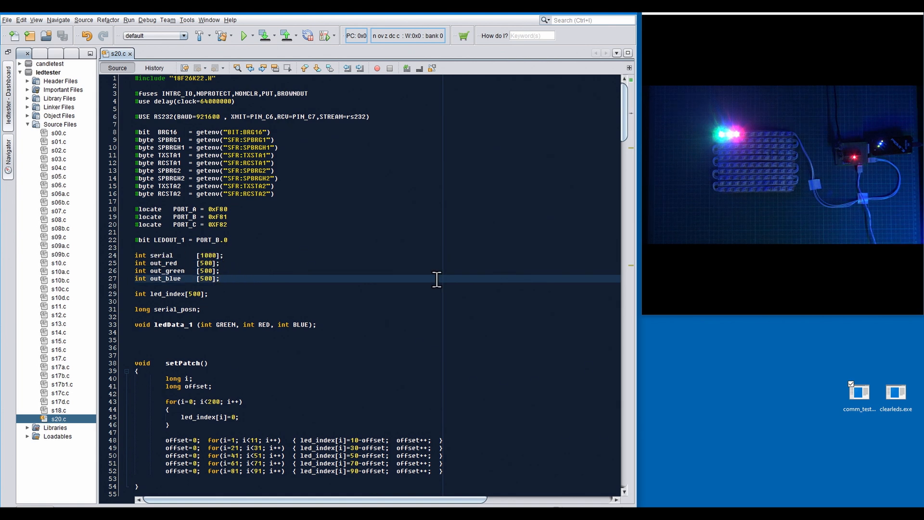
mouse_move(899, 375)
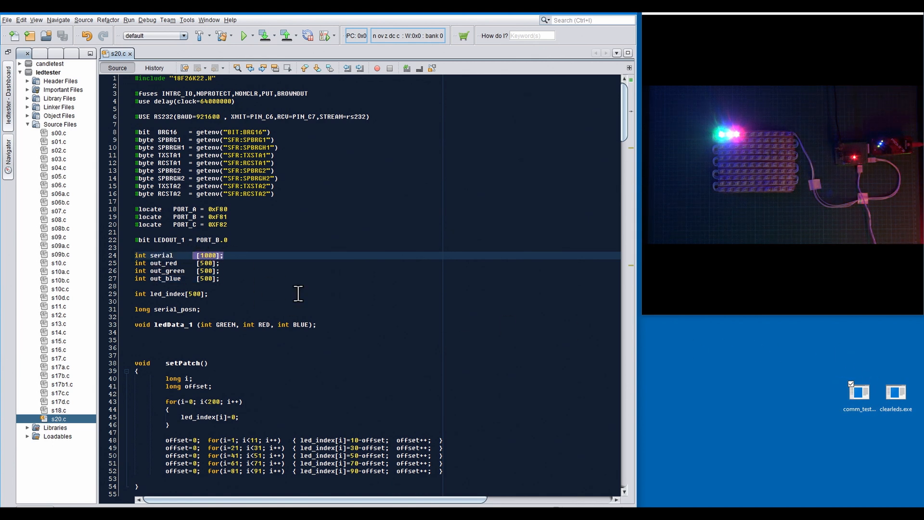
scroll("down", 3)
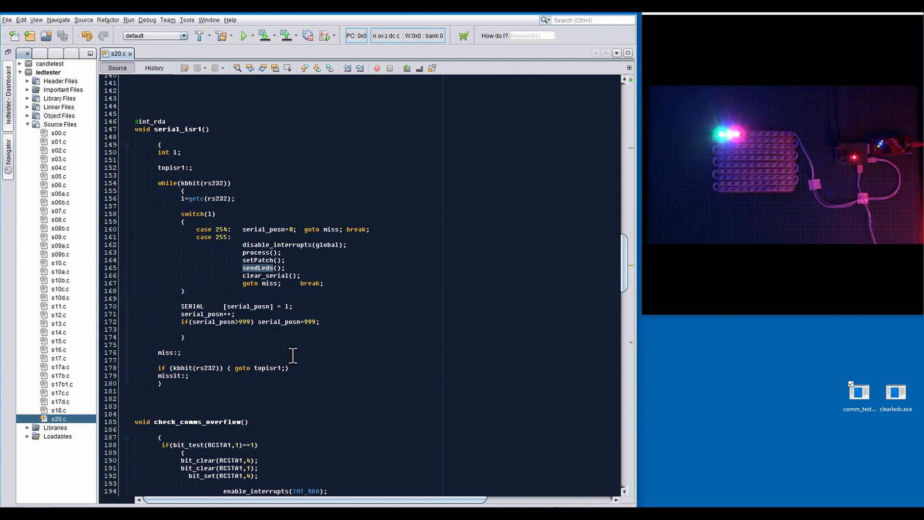
scroll("down", 3)
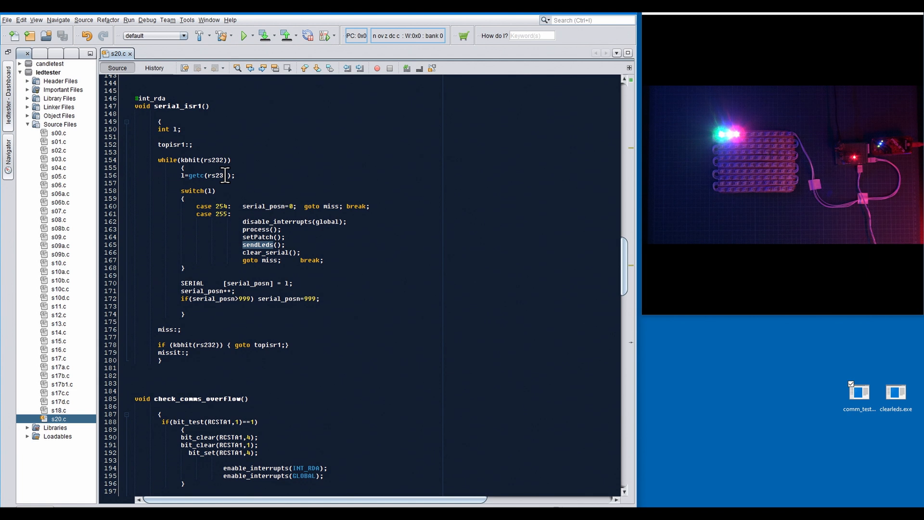
mouse_move(235, 193)
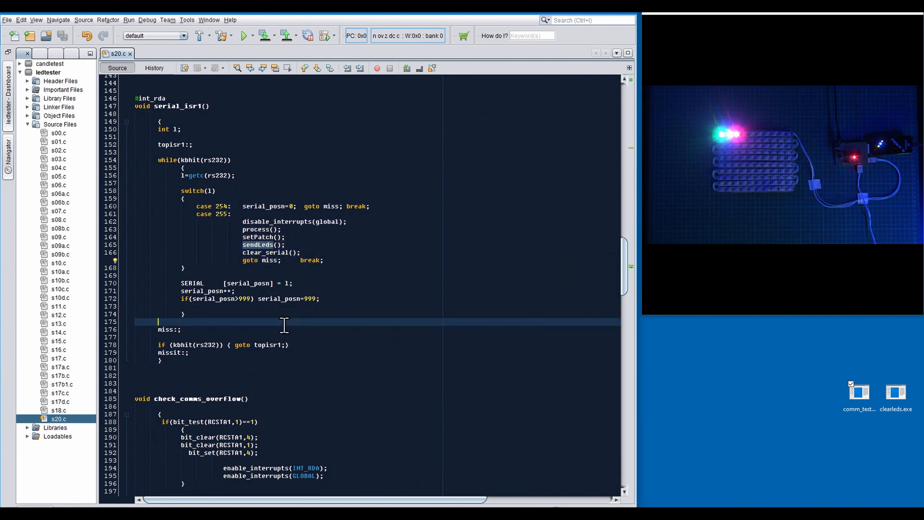
left_click(180, 283)
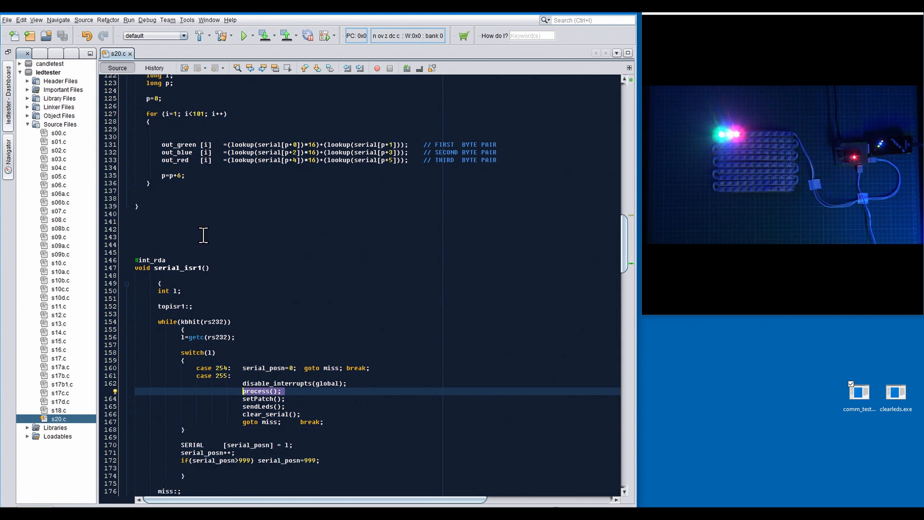
scroll("down", 3)
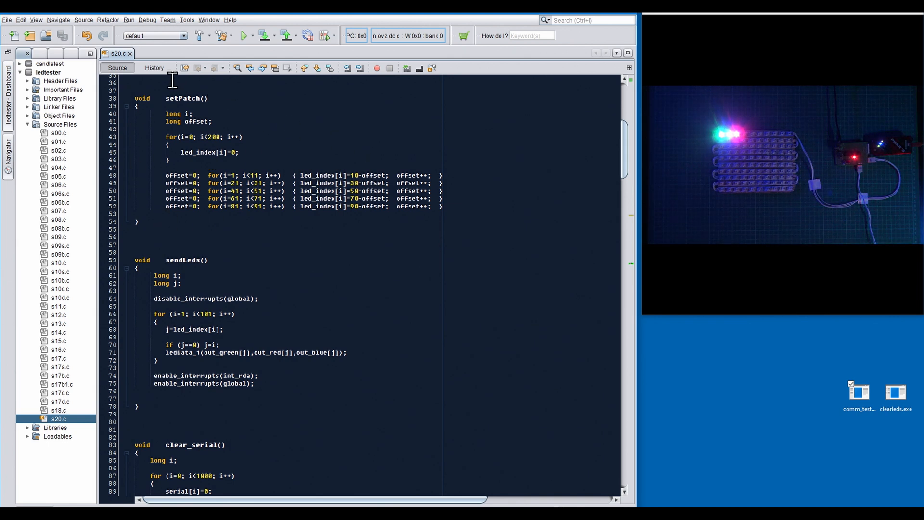
scroll("down", 3)
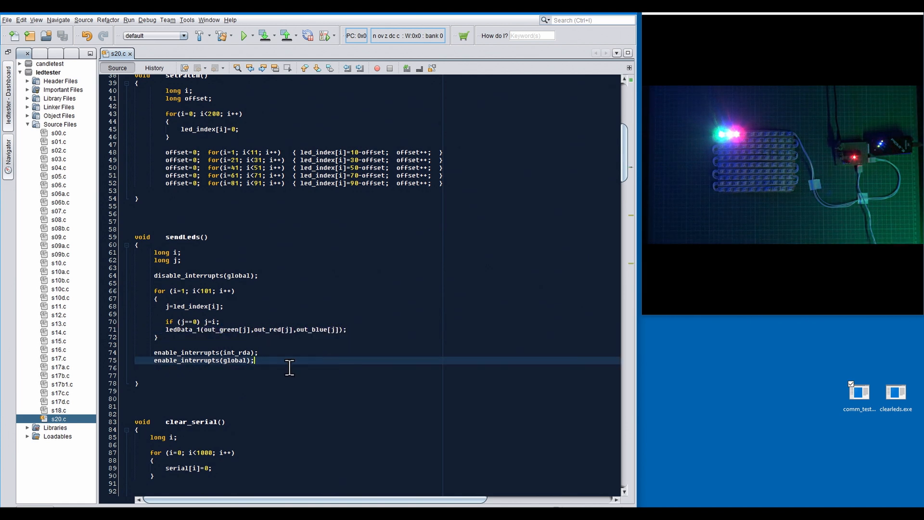
double_click(896, 392)
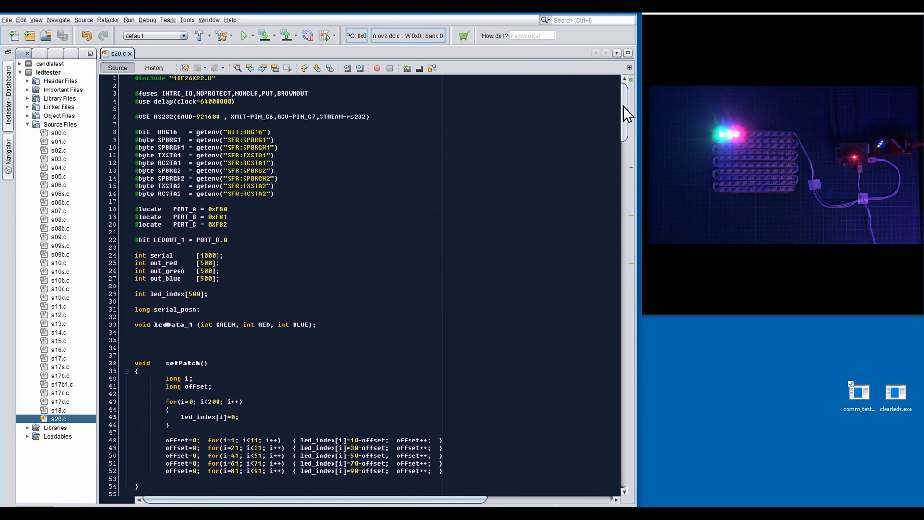
scroll("down", 3)
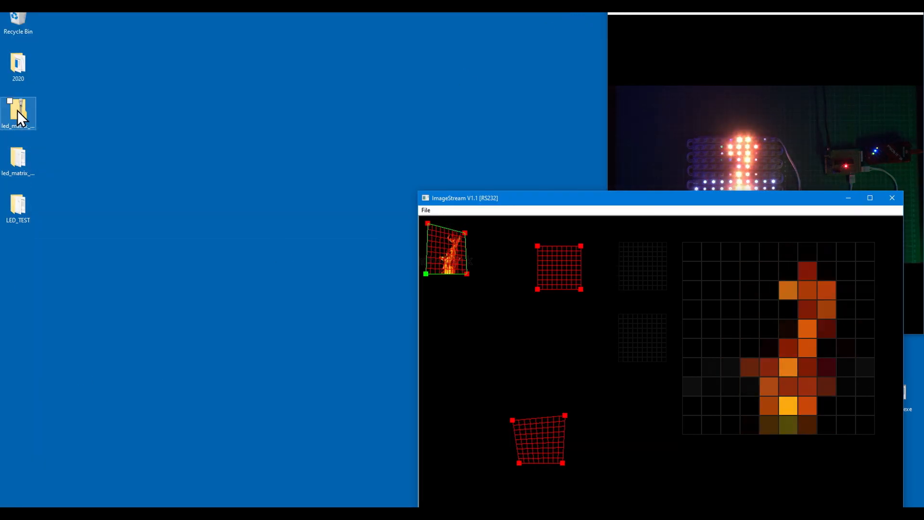
Browse into led_matrix_pro then hh to list the flame Sequence PNG frame thumbnails
double_click(19, 108)
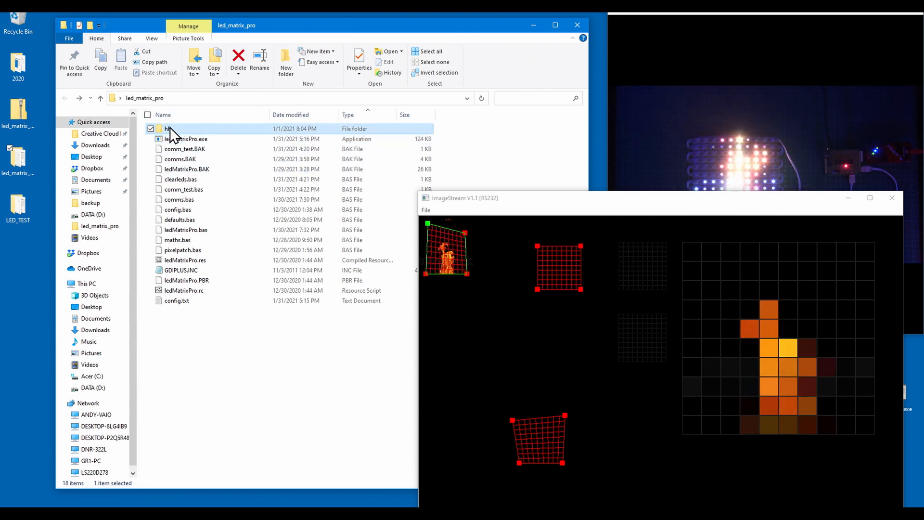
double_click(171, 128)
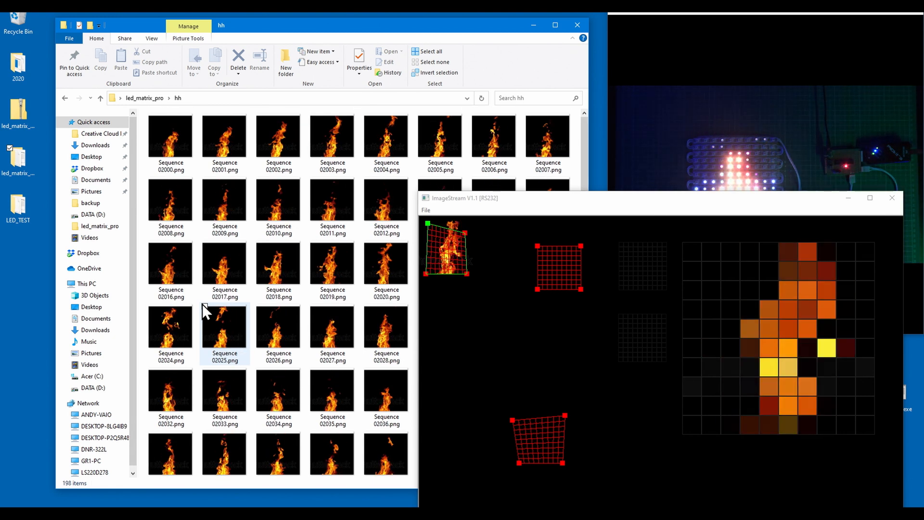
left_click(65, 98)
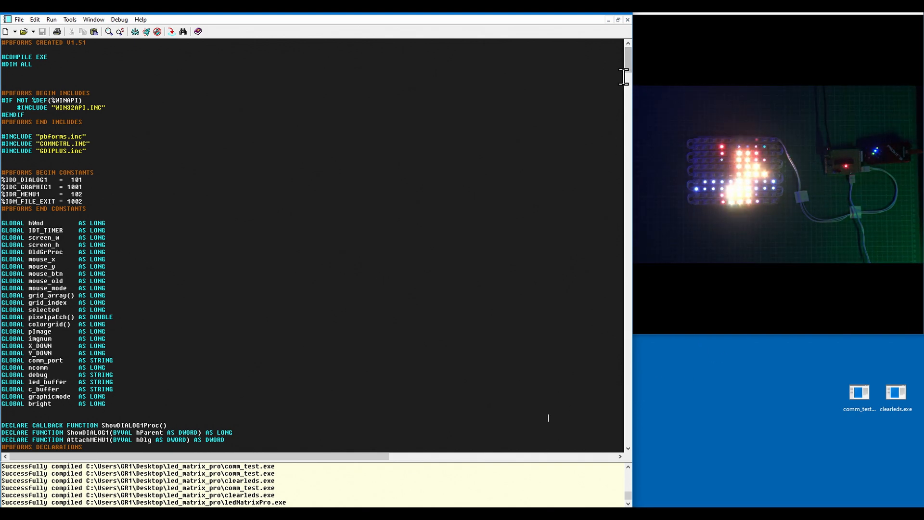
Scroll through ledMatrixPro.bas past the globals down to the drawPrevGrid routine
scroll("down", 3)
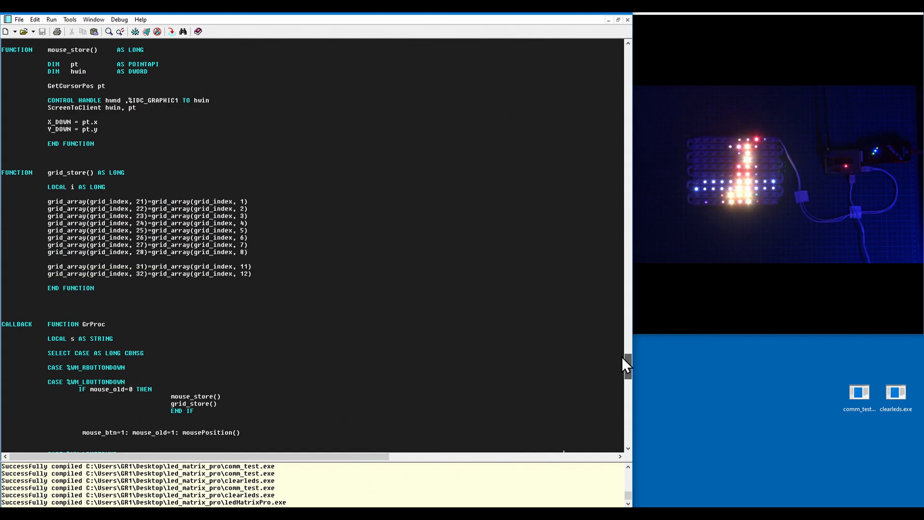
scroll("down", 3)
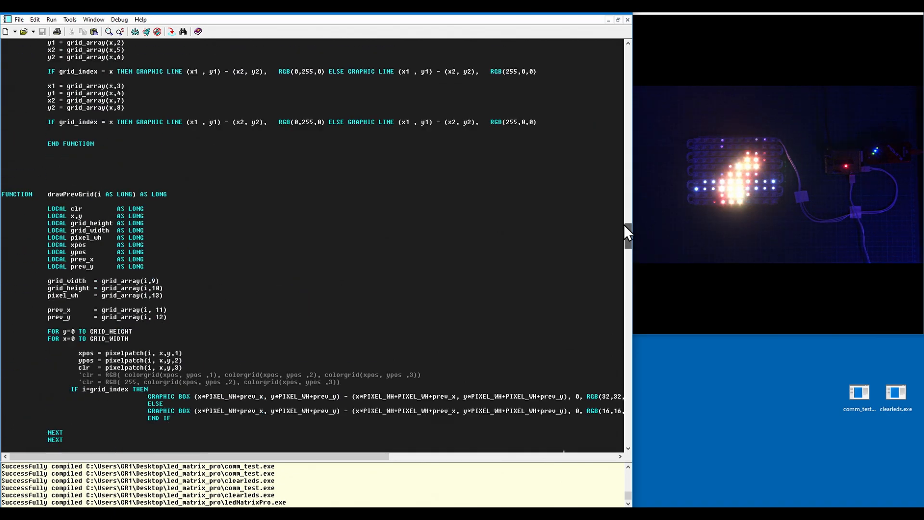